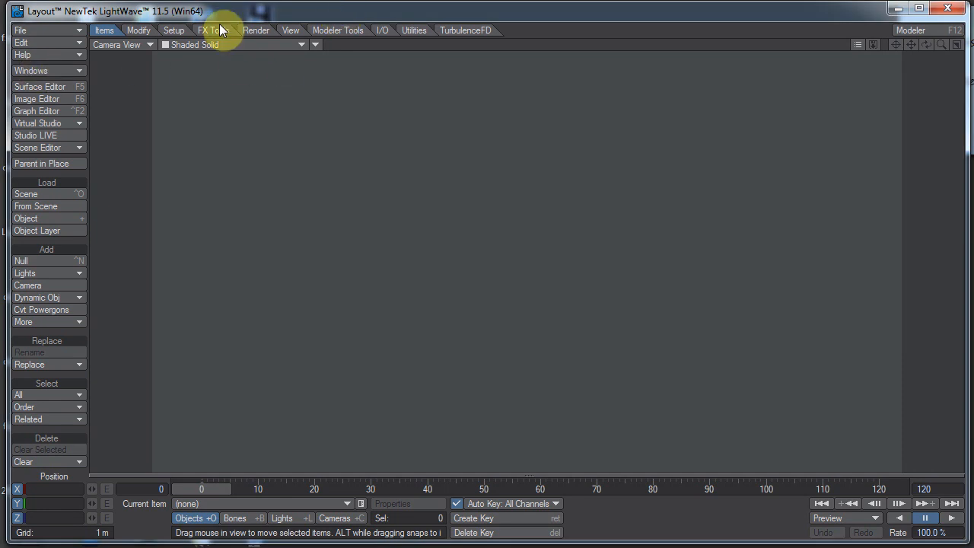
{"action": "mouse_move", "coordinate": [225, 15]}
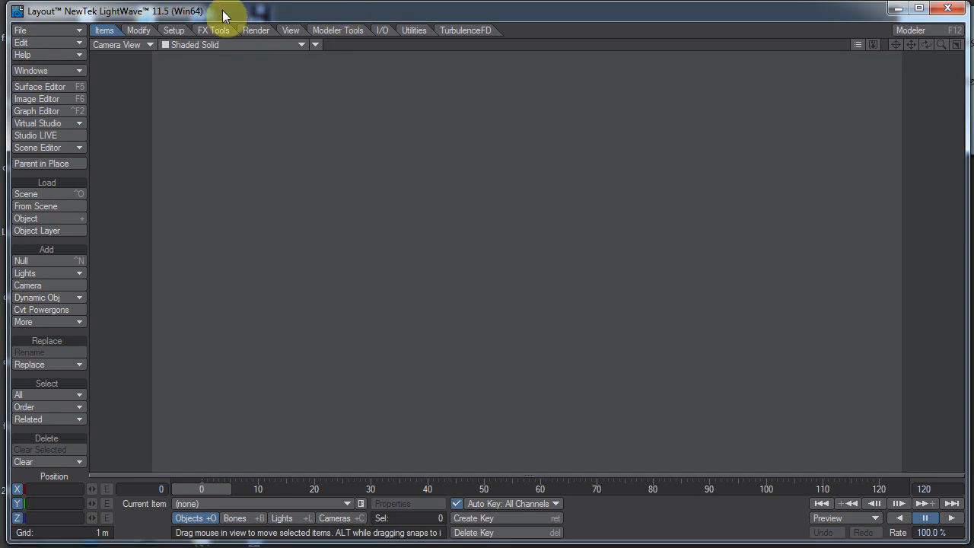
Load cameraSelectorScene.lws, showing the grey pyramid and red cube in the camera view
{"action": "left_click", "coordinate": [256, 31]}
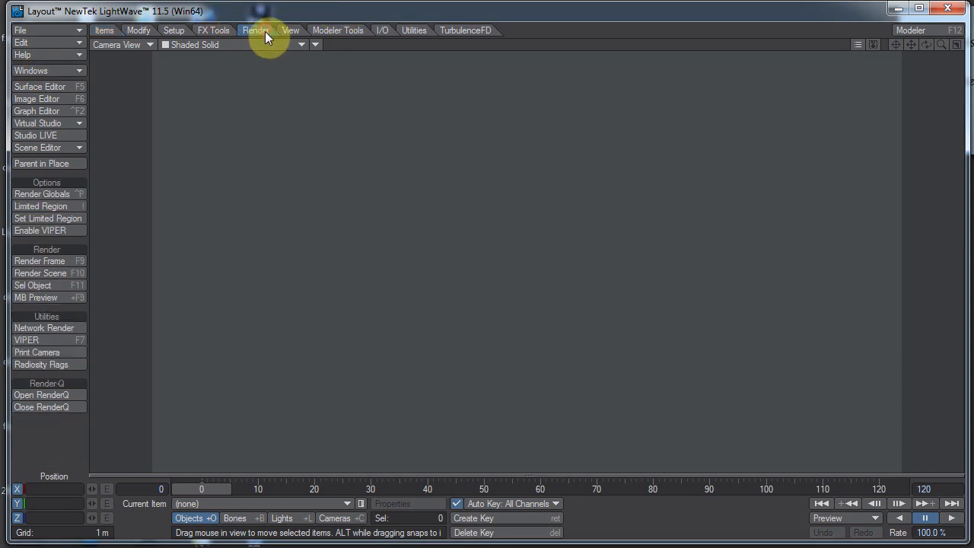
{"action": "left_click", "coordinate": [29, 30]}
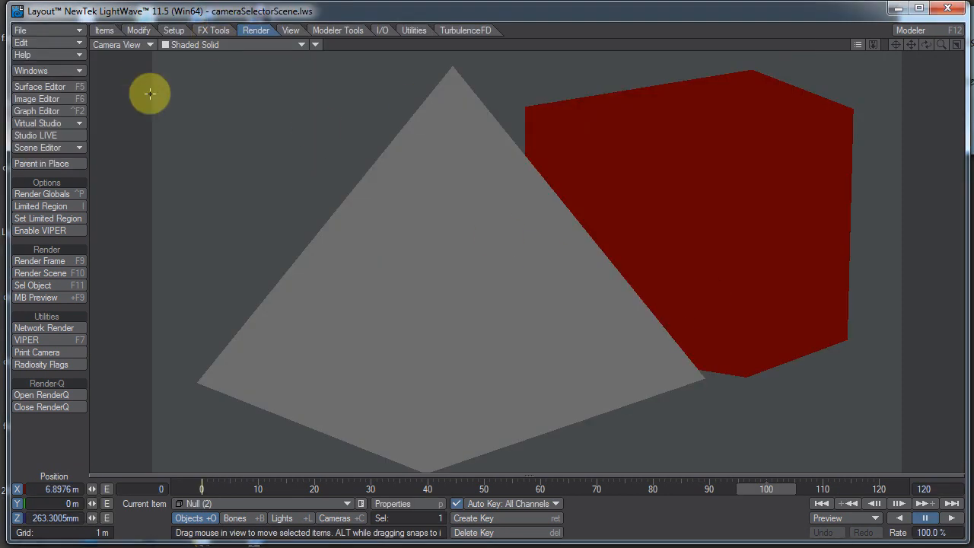
Show the scene in Perspective view with CameraA as the current camera so its frustum appears
{"action": "left_click", "coordinate": [149, 45]}
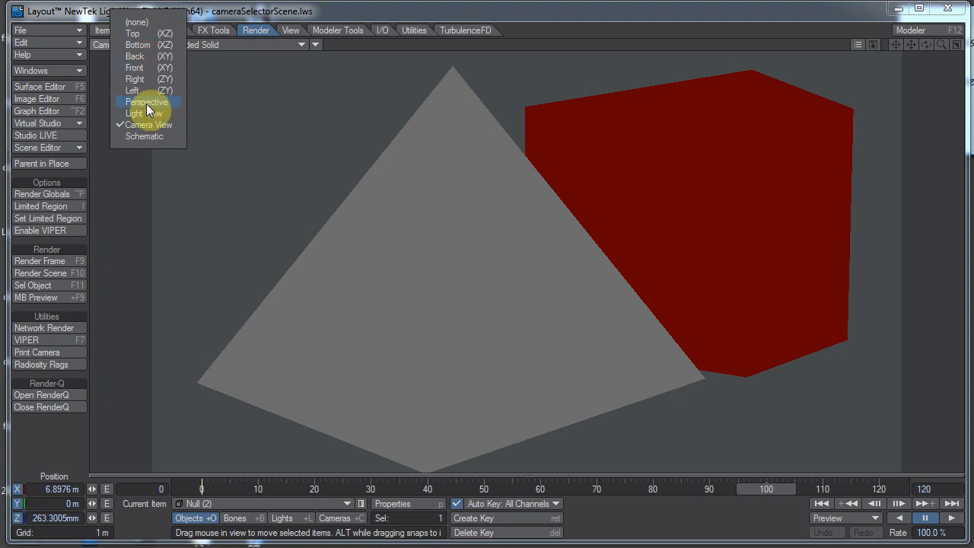
{"action": "left_click", "coordinate": [146, 100]}
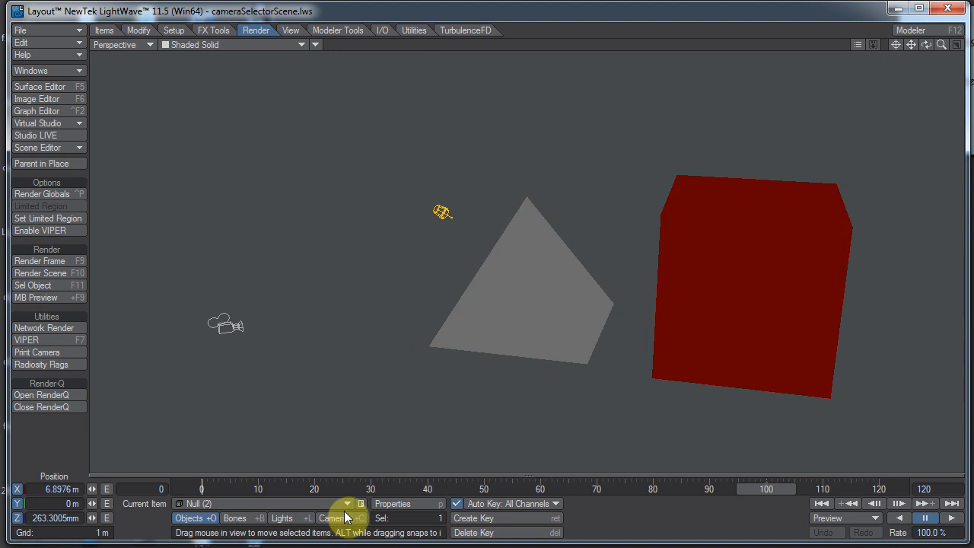
{"action": "left_click", "coordinate": [332, 517]}
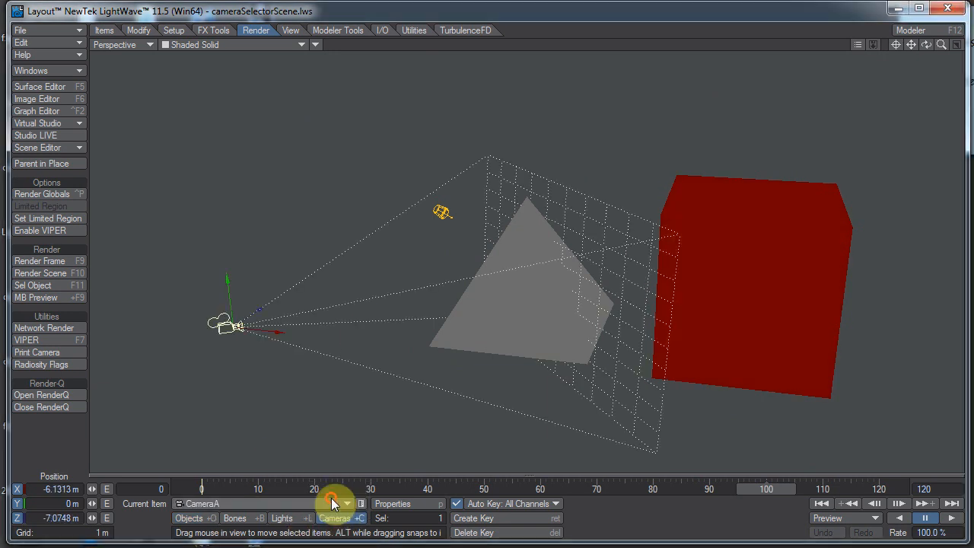
{"action": "left_click", "coordinate": [414, 30]}
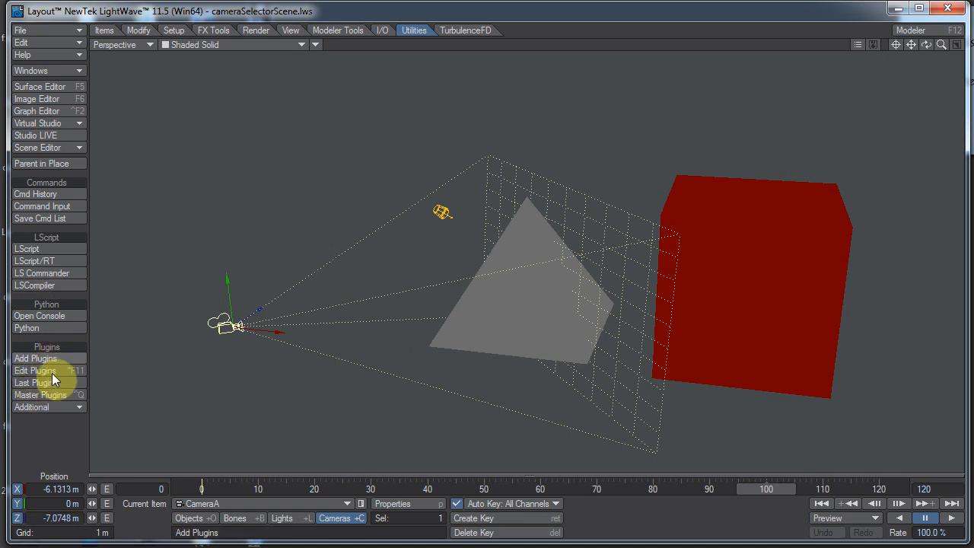
Add the Camera Selector master plugin from the Master Plugins window's scene master list
{"action": "left_click", "coordinate": [40, 394]}
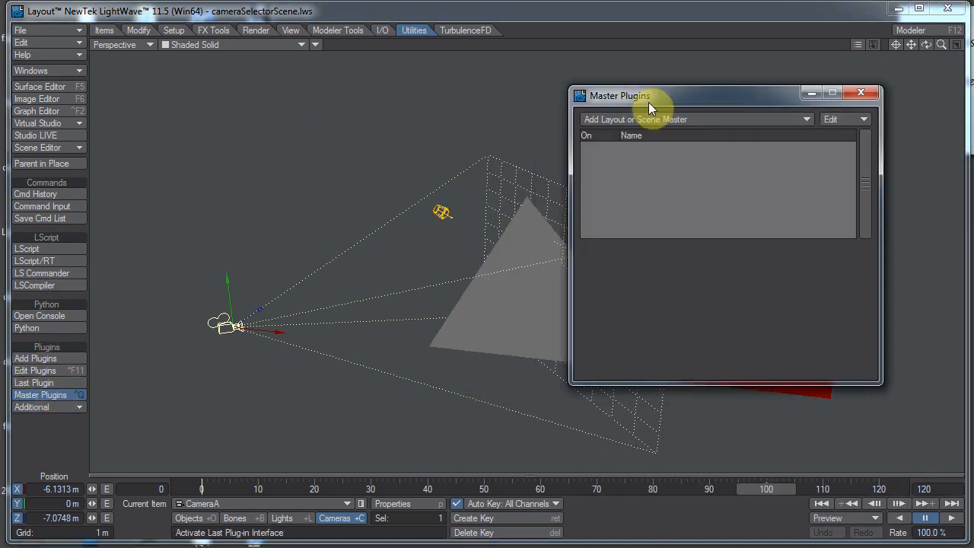
{"action": "left_click_drag", "start_coordinate": [651, 94], "coordinate": [625, 183]}
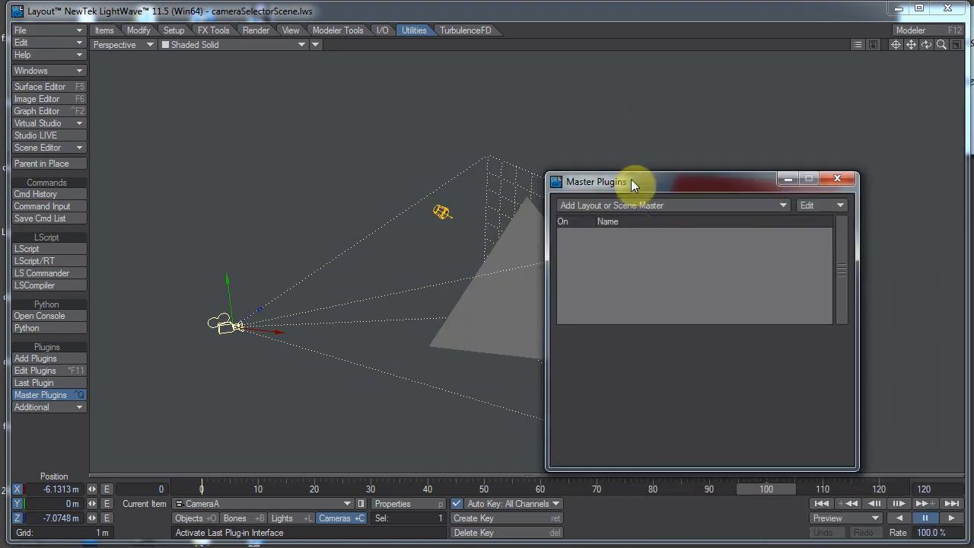
{"action": "left_click", "coordinate": [673, 204]}
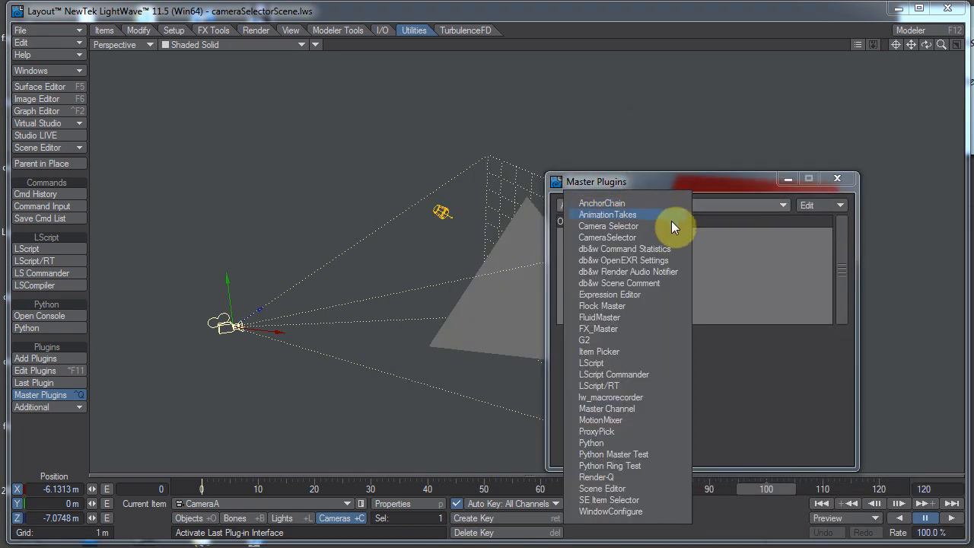
{"action": "mouse_move", "coordinate": [646, 387]}
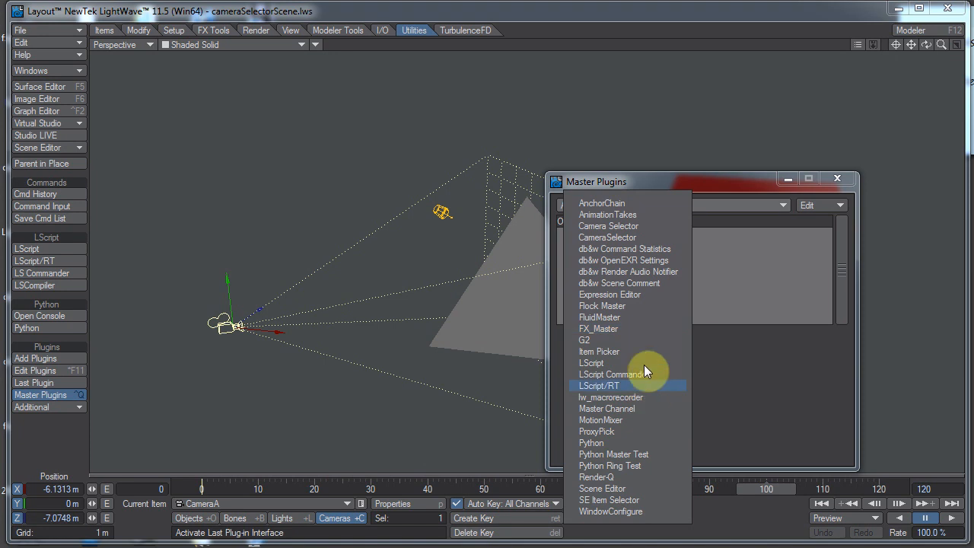
{"action": "mouse_move", "coordinate": [647, 225]}
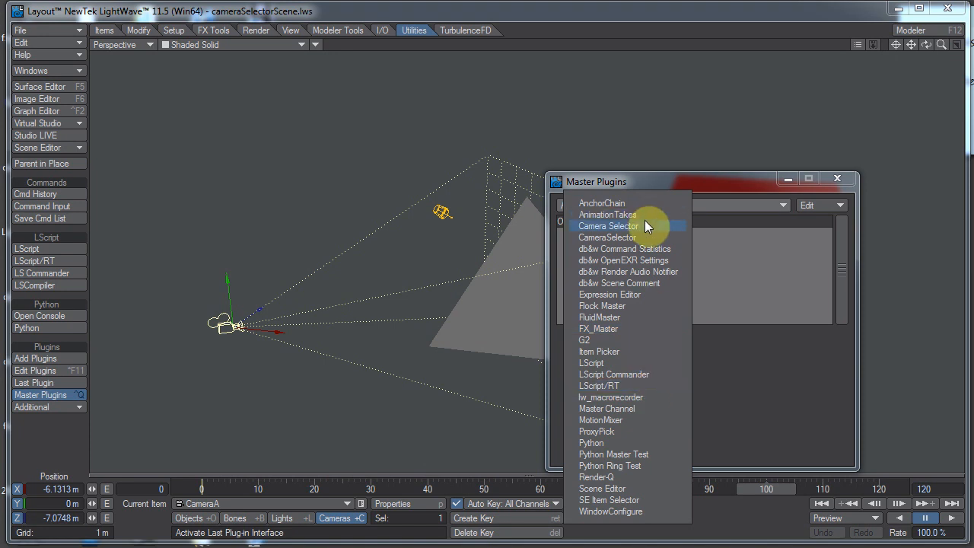
{"action": "left_click", "coordinate": [608, 238]}
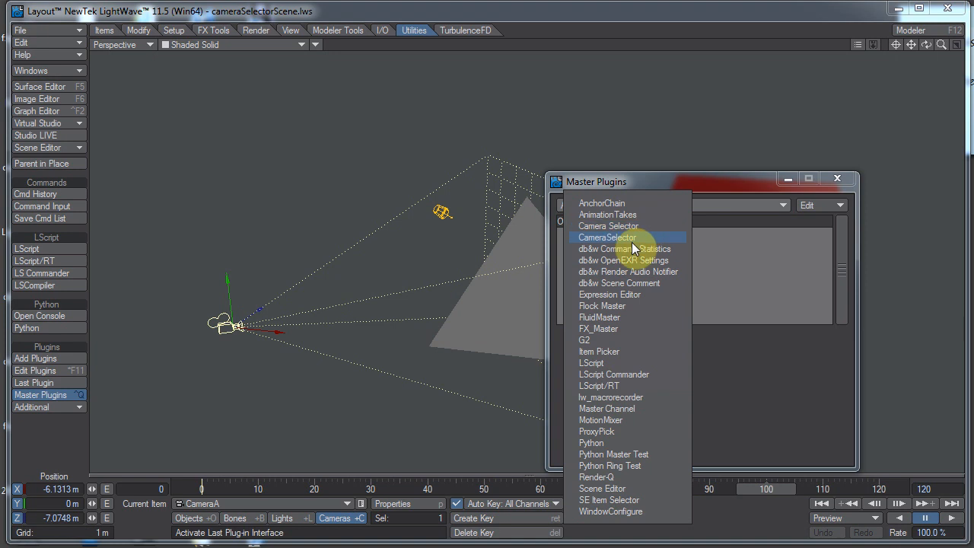
{"action": "mouse_move", "coordinate": [675, 234]}
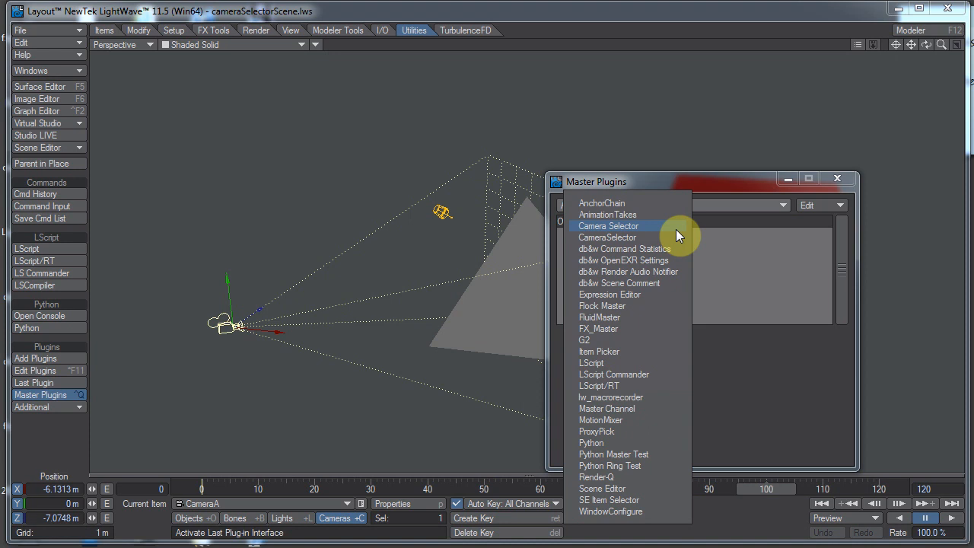
{"action": "left_click", "coordinate": [609, 225]}
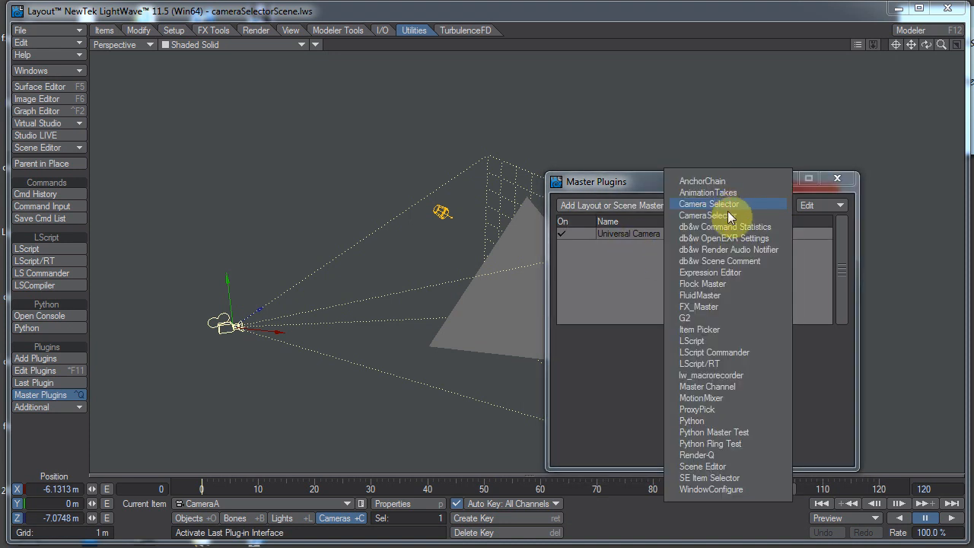
{"action": "left_click", "coordinate": [709, 204]}
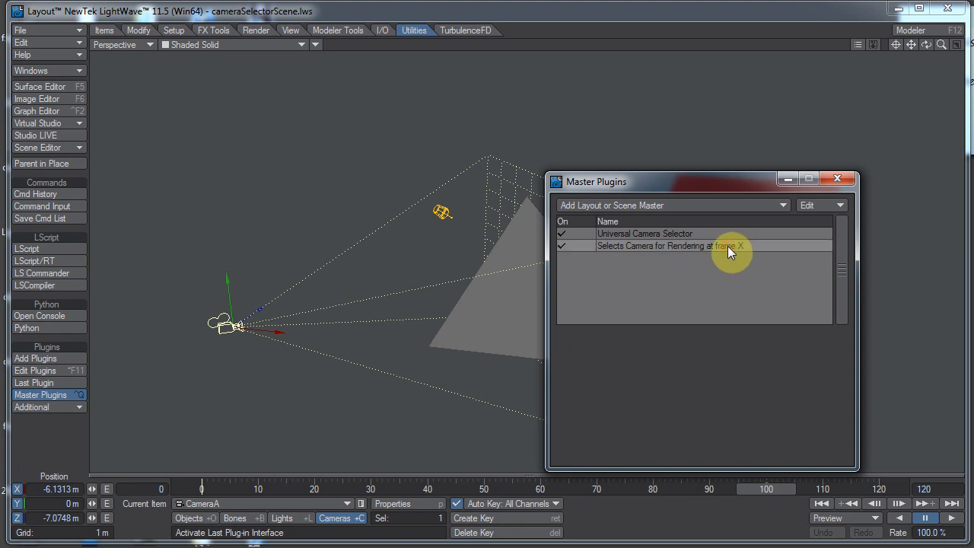
{"action": "right_click", "coordinate": [713, 247]}
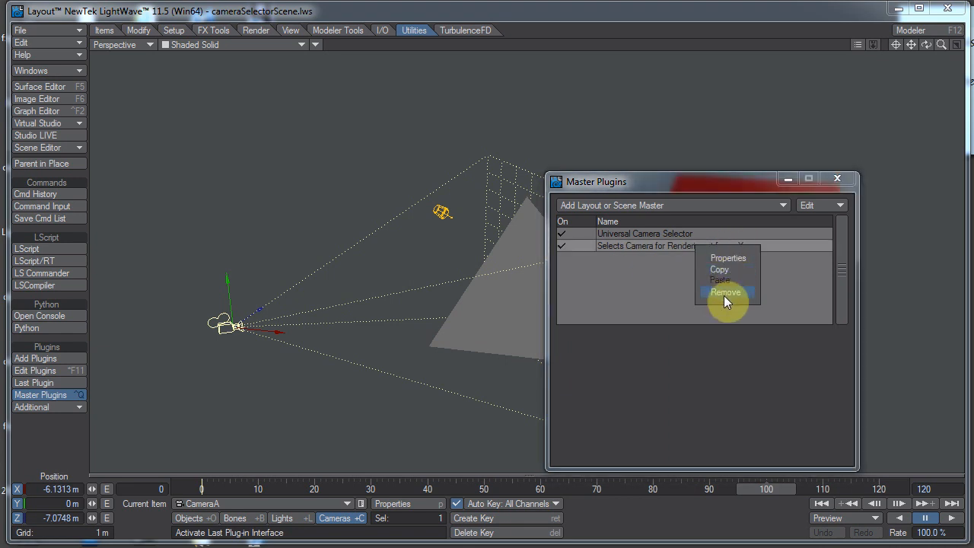
{"action": "left_click", "coordinate": [725, 293]}
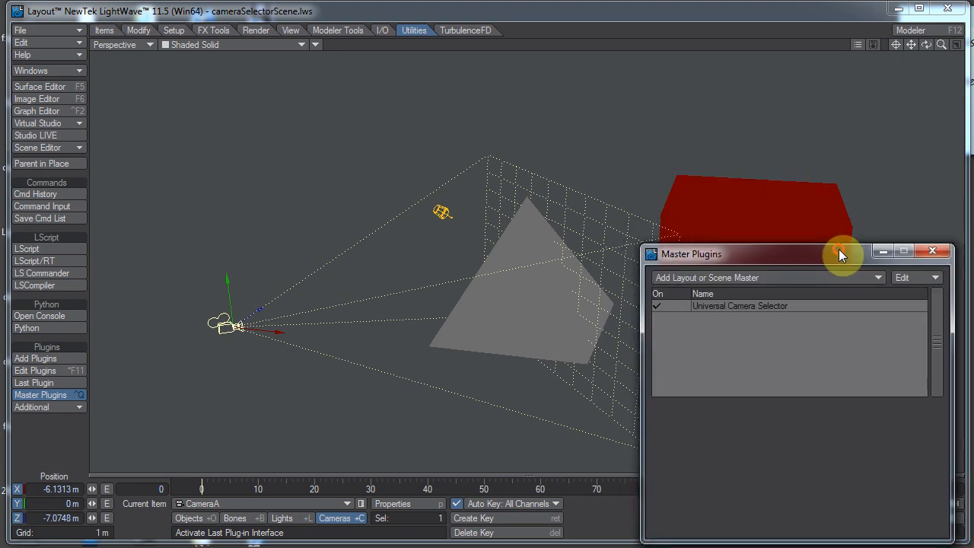
Switch the viewport back to Camera View framing the pyramid and red cube
{"action": "left_click", "coordinate": [122, 45]}
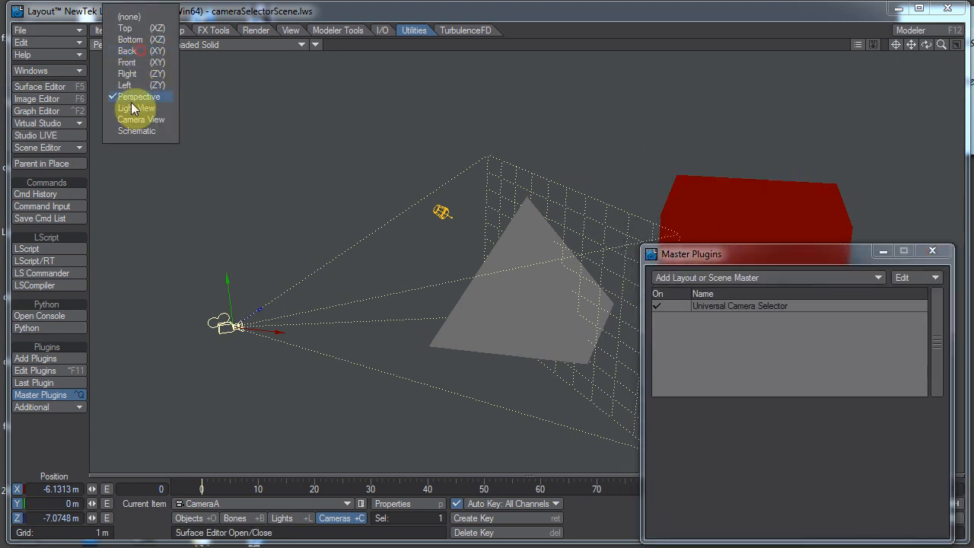
{"action": "left_click", "coordinate": [140, 119]}
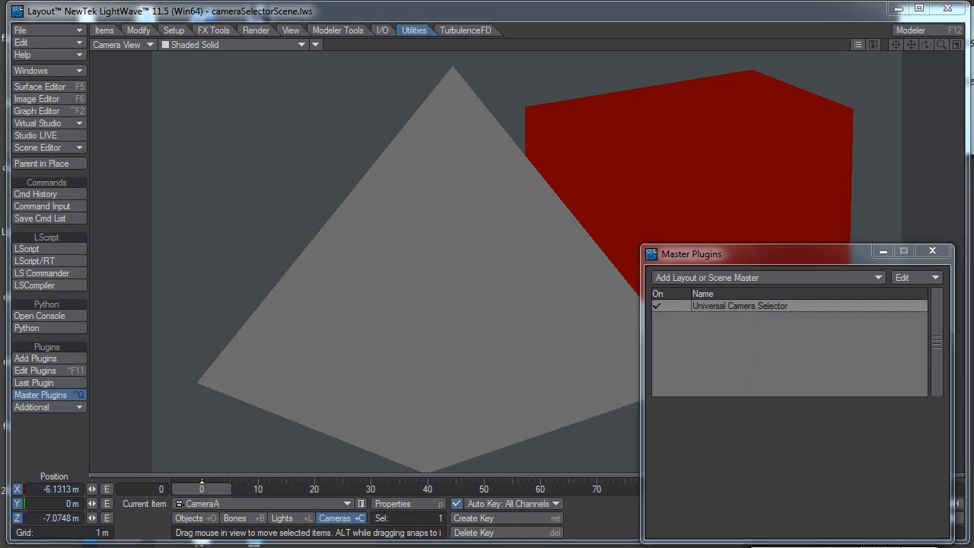
In Universal Camera Selector, key CameraA at frame 0, CameraB at frame 50, CameraA at frame 82
{"action": "double_click", "coordinate": [740, 305]}
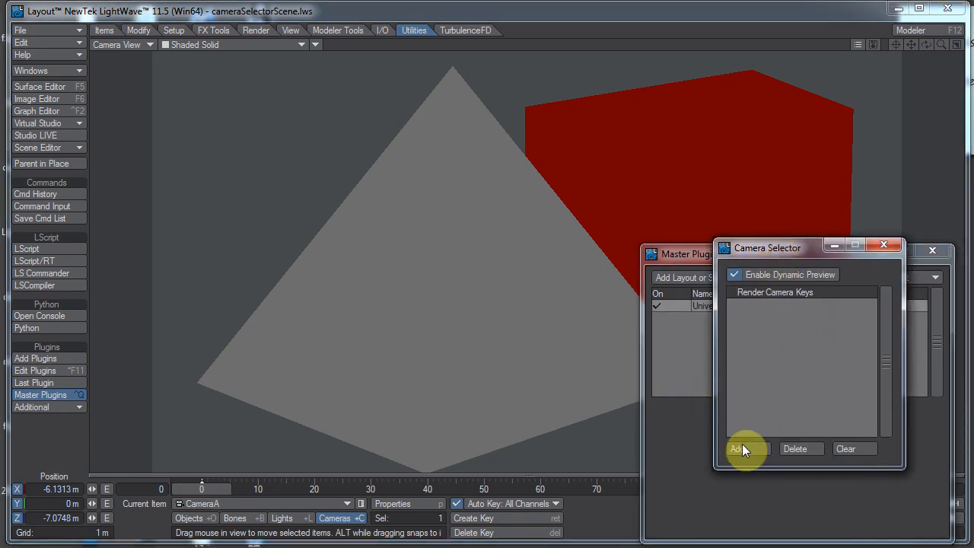
{"action": "left_click", "coordinate": [746, 447]}
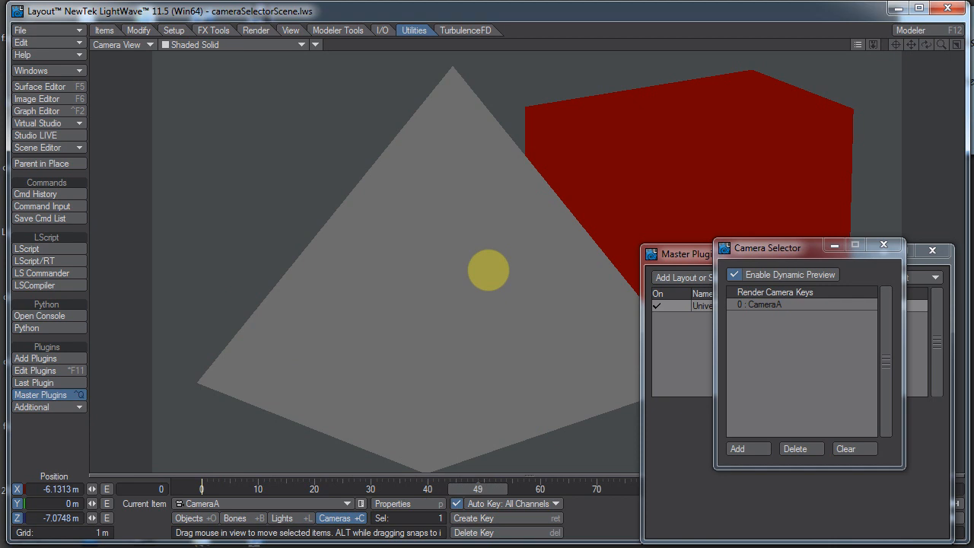
{"action": "left_click", "coordinate": [274, 503]}
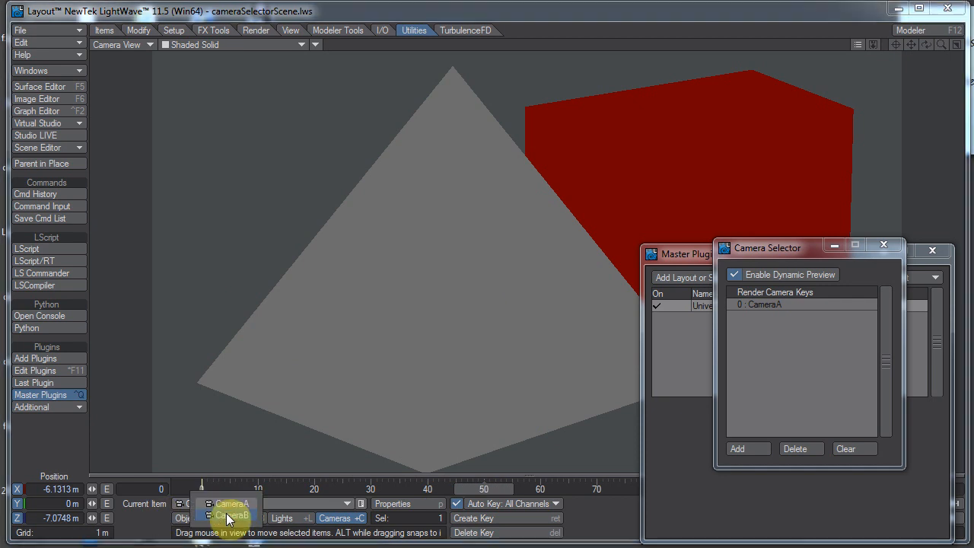
{"action": "left_click", "coordinate": [736, 447]}
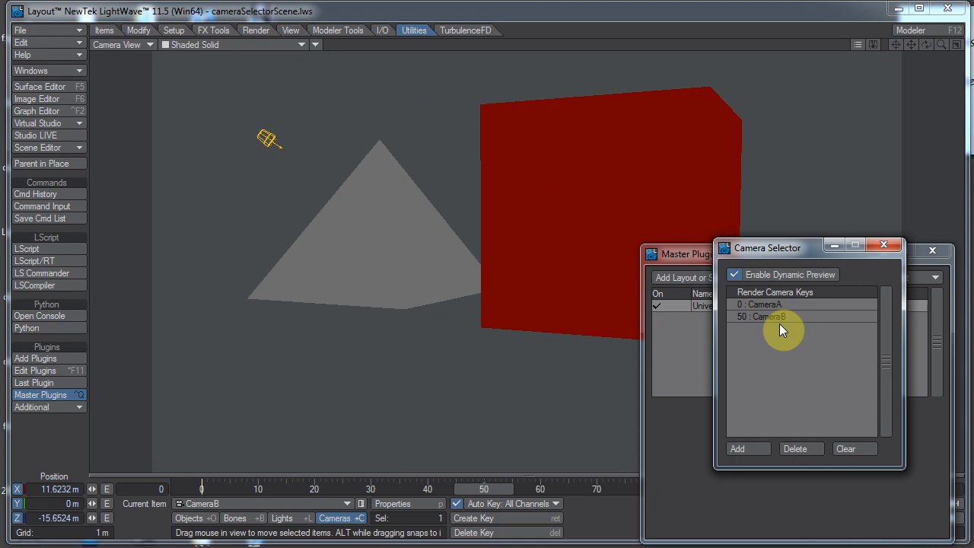
{"action": "left_click", "coordinate": [759, 304]}
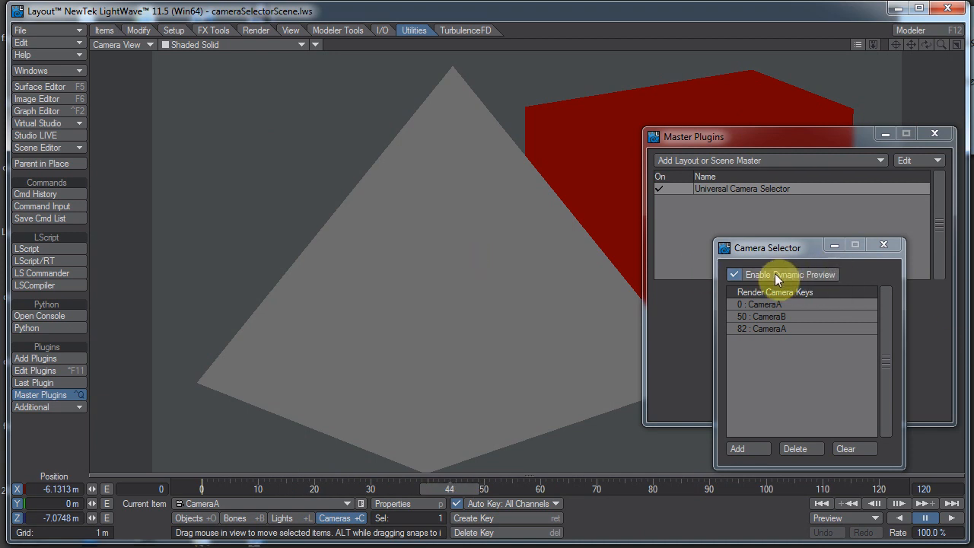
Disable Enable Dynamic Preview and scrub the timeline past frame 50 to check CameraB's switch
{"action": "left_click", "coordinate": [736, 274]}
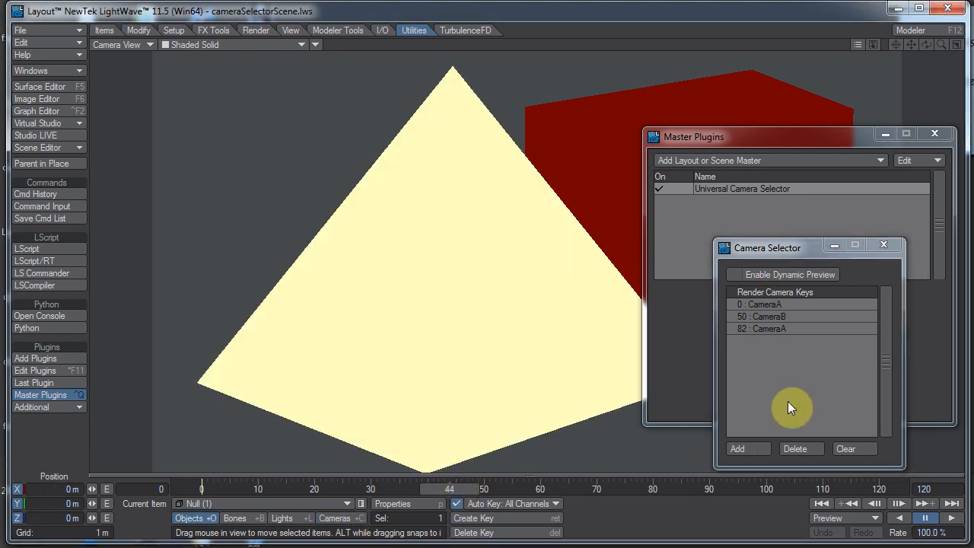
{"action": "left_click", "coordinate": [734, 274]}
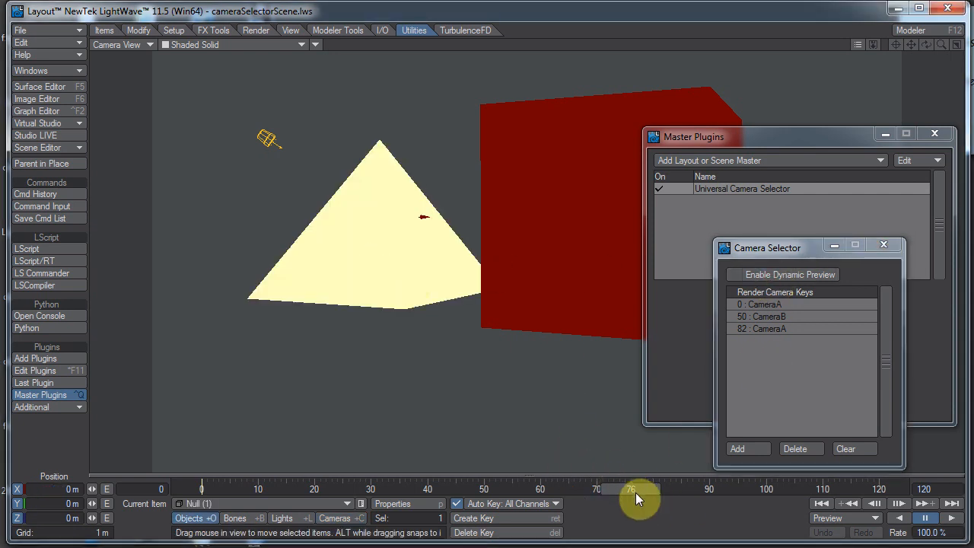
{"action": "left_click_drag", "start_coordinate": [630, 499], "coordinate": [585, 499]}
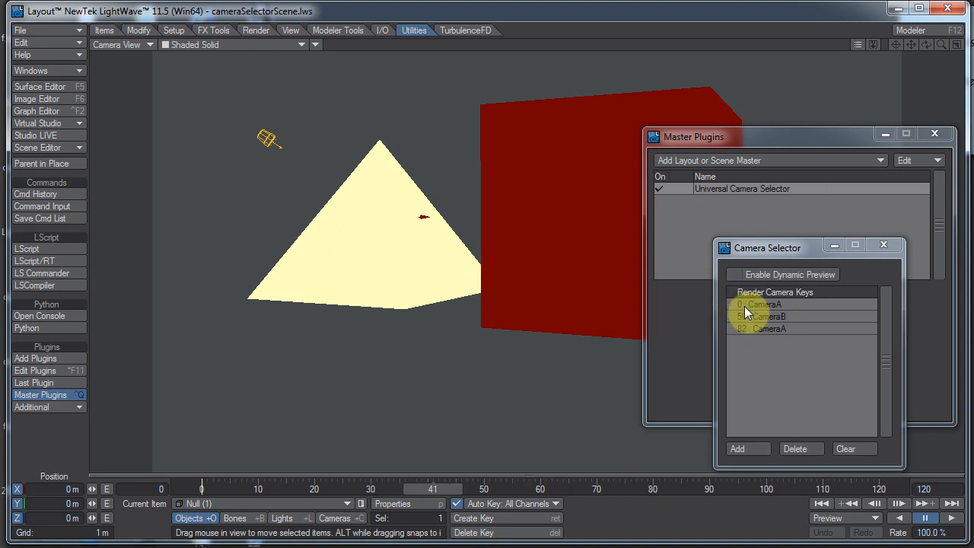
Re-enable Dynamic Preview and clear all render camera keys from the selector
{"action": "left_click", "coordinate": [735, 274]}
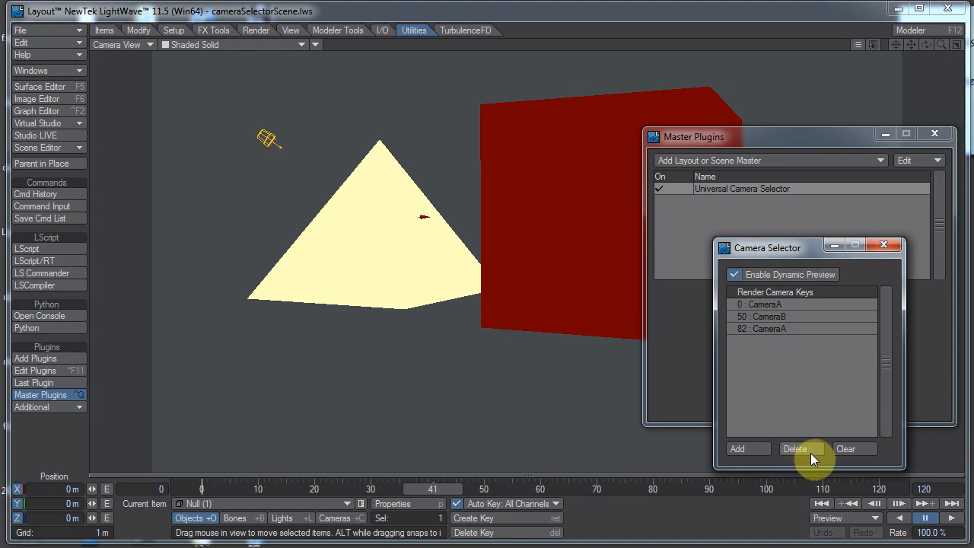
{"action": "mouse_move", "coordinate": [819, 457]}
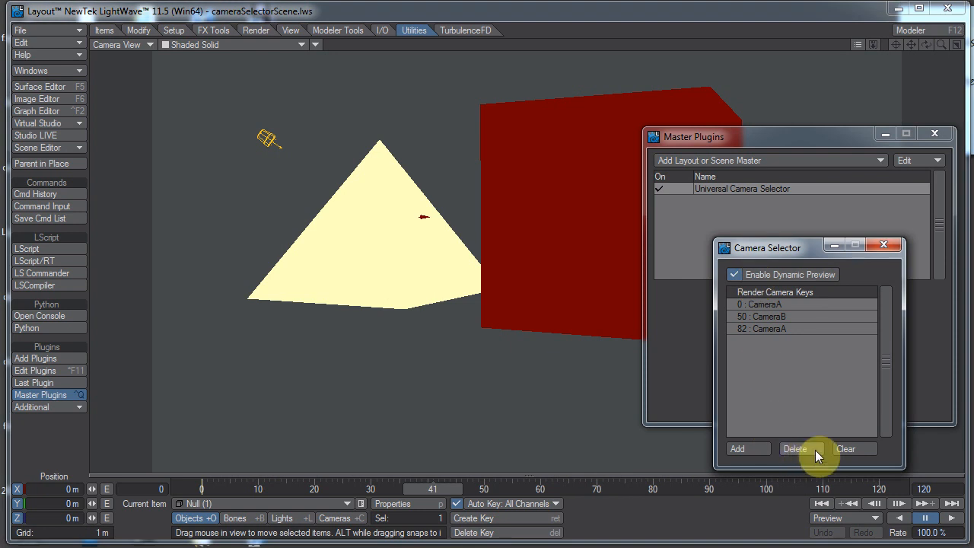
{"action": "mouse_move", "coordinate": [851, 455]}
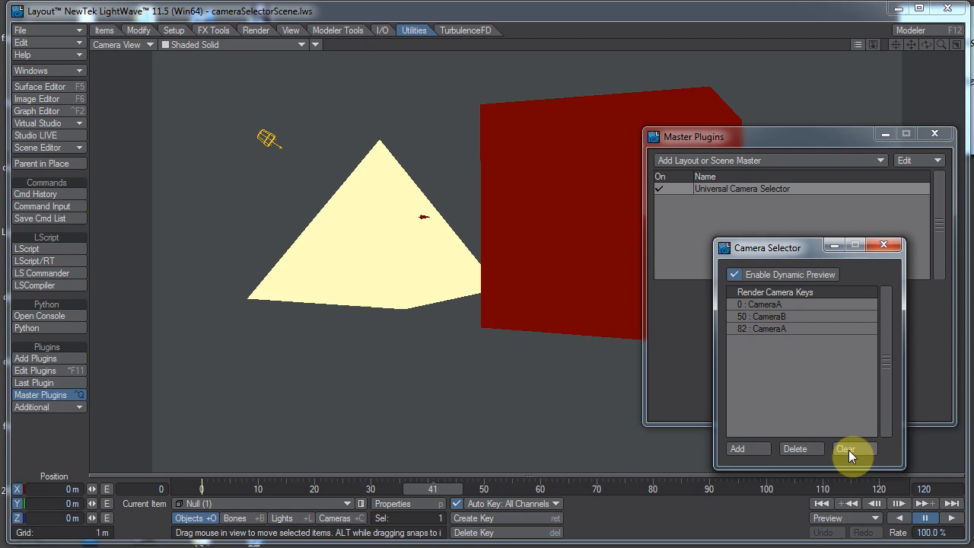
{"action": "left_click", "coordinate": [846, 448]}
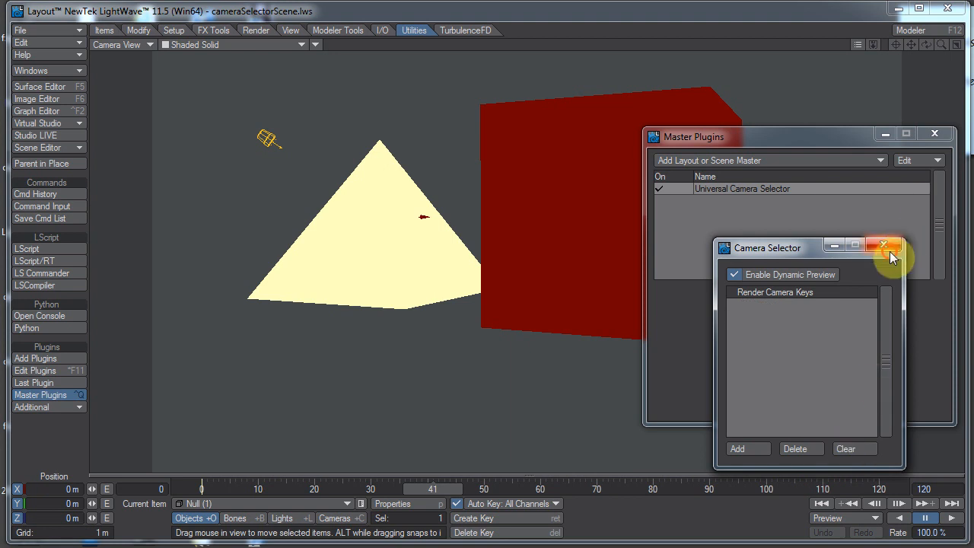
Remove the Universal Camera Selector master and add the CameraSelector master plugin instead
{"action": "left_click", "coordinate": [883, 245]}
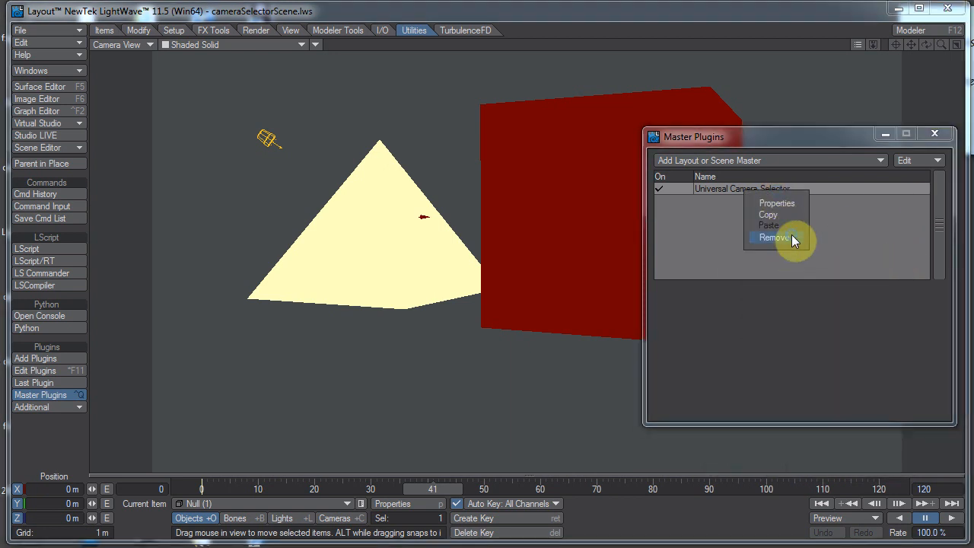
{"action": "left_click", "coordinate": [769, 161]}
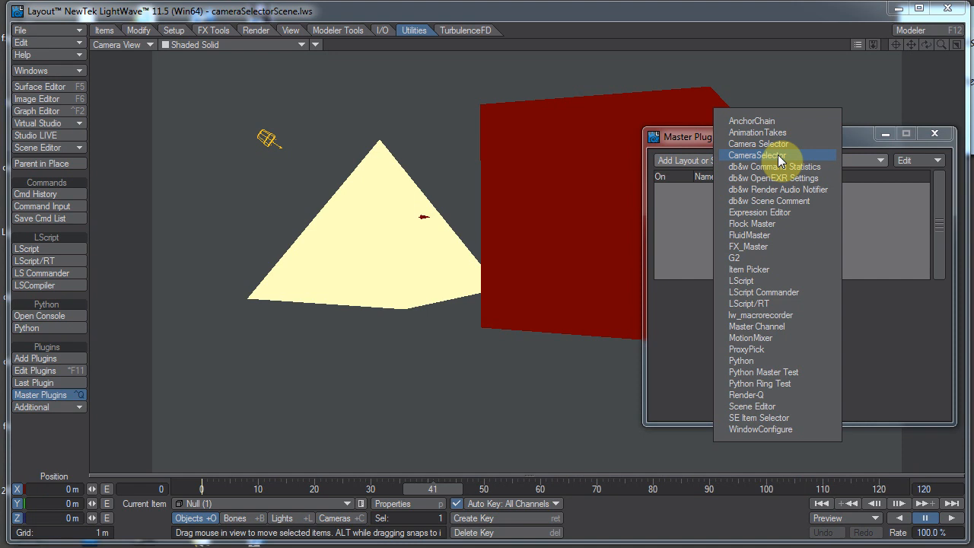
{"action": "left_click", "coordinate": [760, 156]}
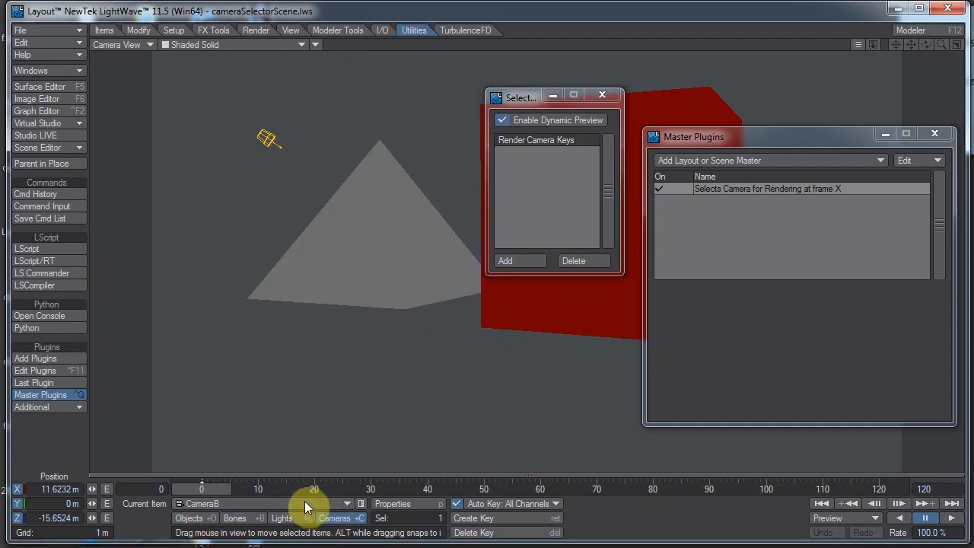
In CameraSelector, key CameraA at frame 0, CameraB at frame 50 and CameraA at frame 82
{"action": "left_click", "coordinate": [505, 260]}
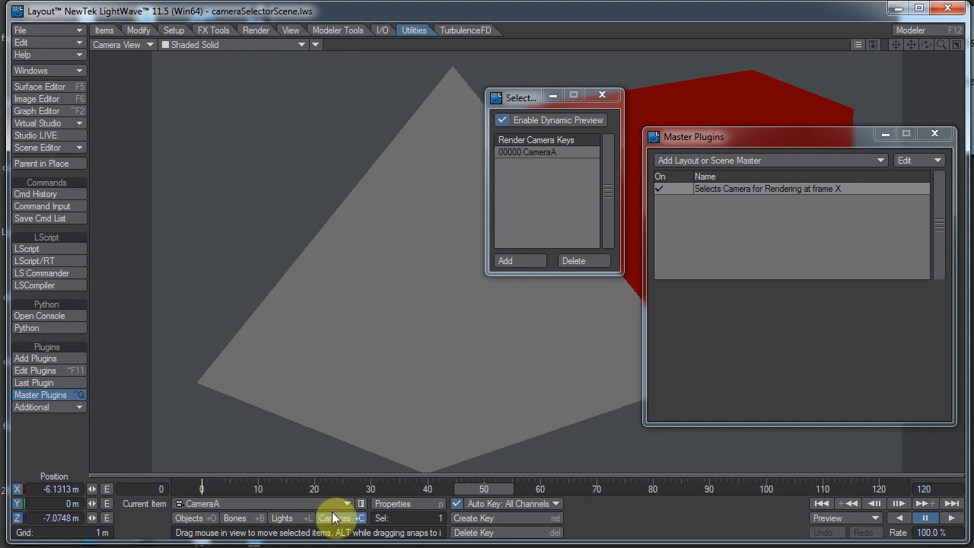
{"action": "left_click", "coordinate": [506, 260]}
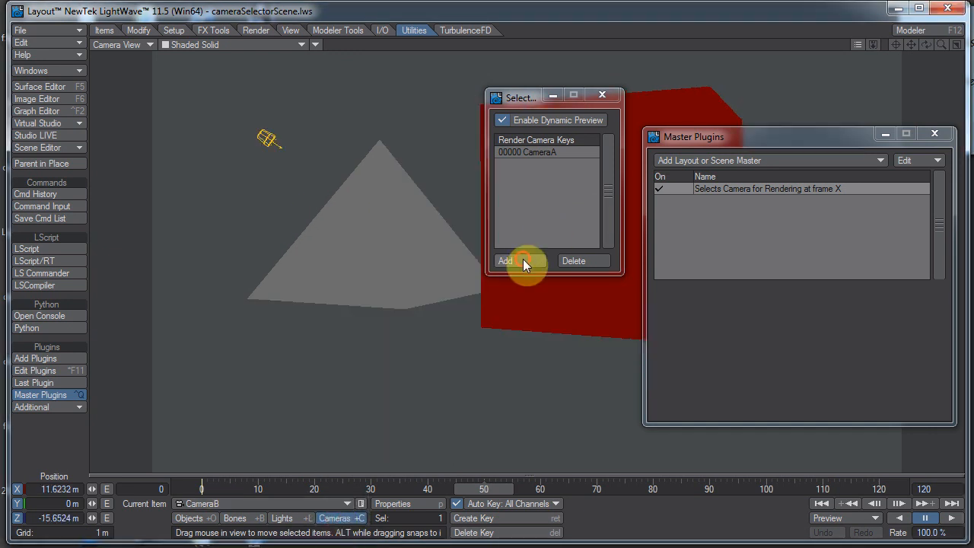
{"action": "left_click", "coordinate": [506, 261]}
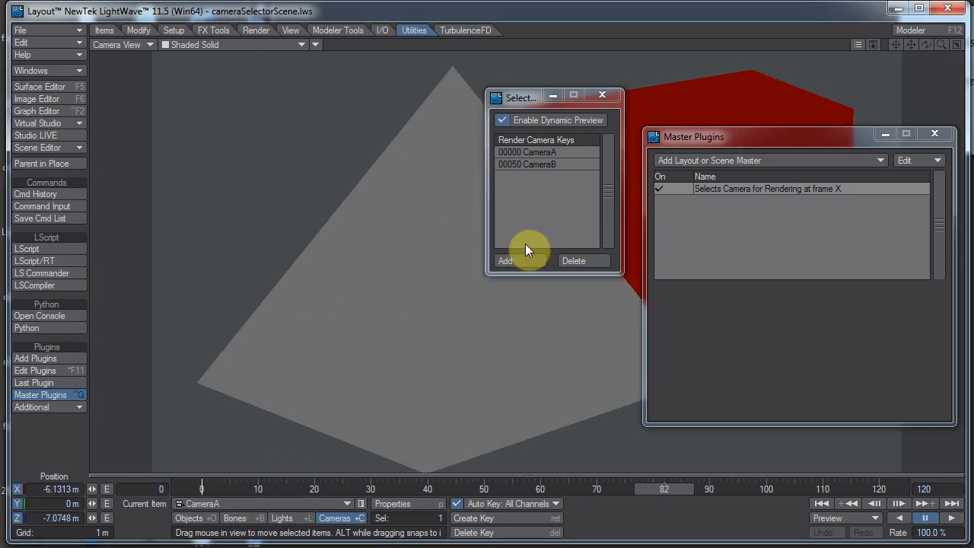
{"action": "left_click", "coordinate": [506, 260]}
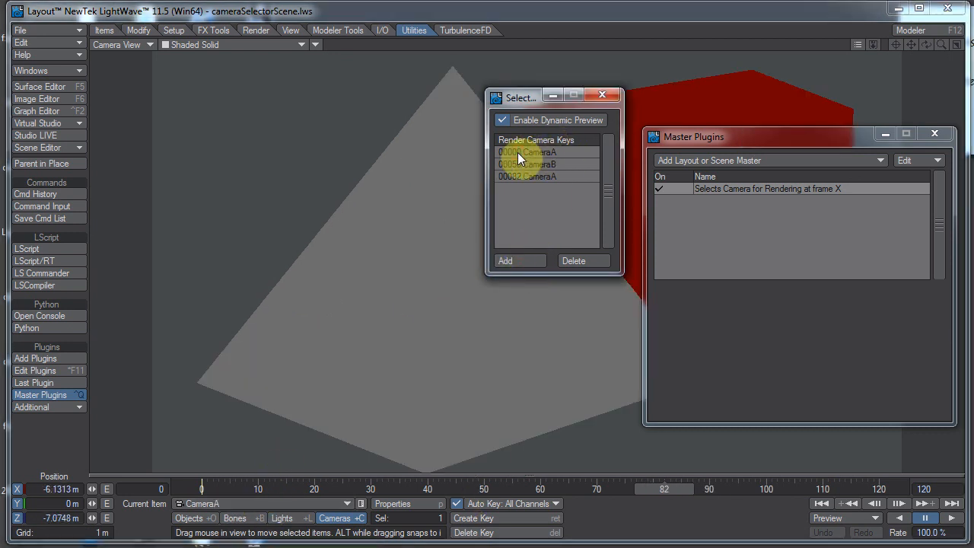
{"action": "left_click", "coordinate": [533, 164]}
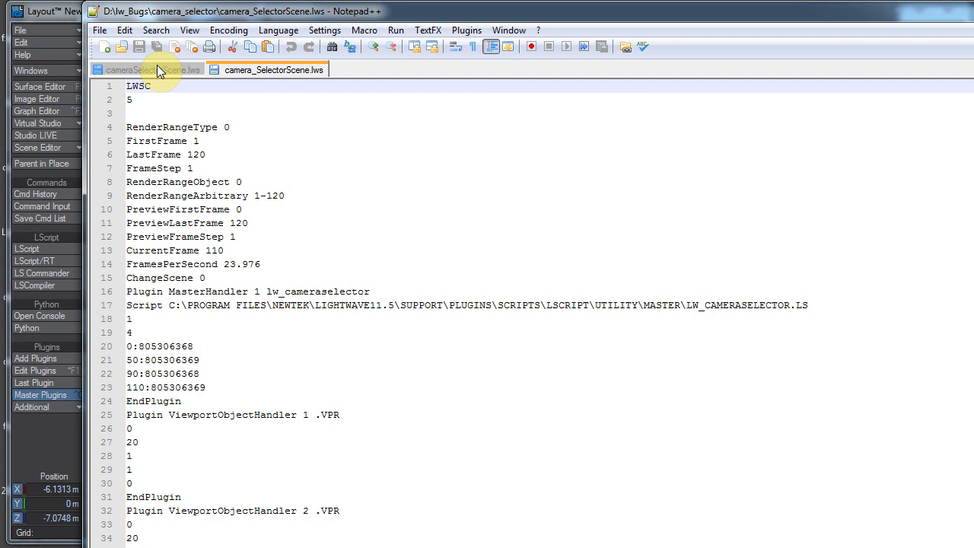
View cameraSelectorScene.lws in Notepad++ showing the CameraSelector plugin block with its camera keys
{"action": "left_click", "coordinate": [272, 70]}
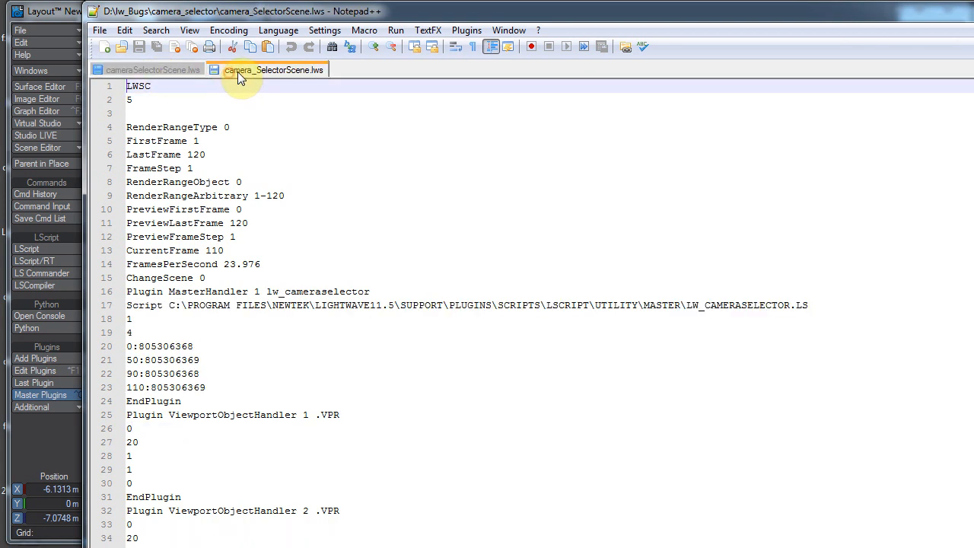
{"action": "mouse_move", "coordinate": [251, 70]}
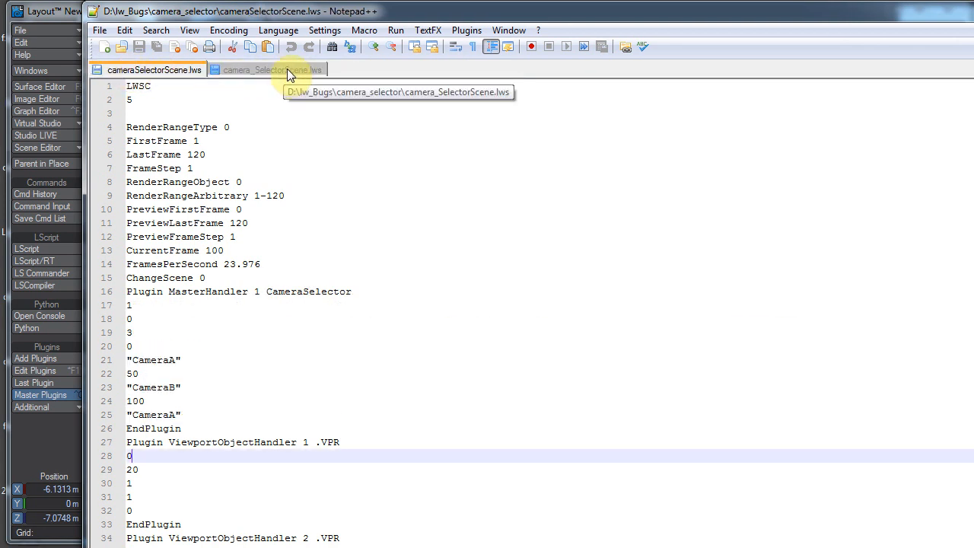
{"action": "mouse_move", "coordinate": [123, 268]}
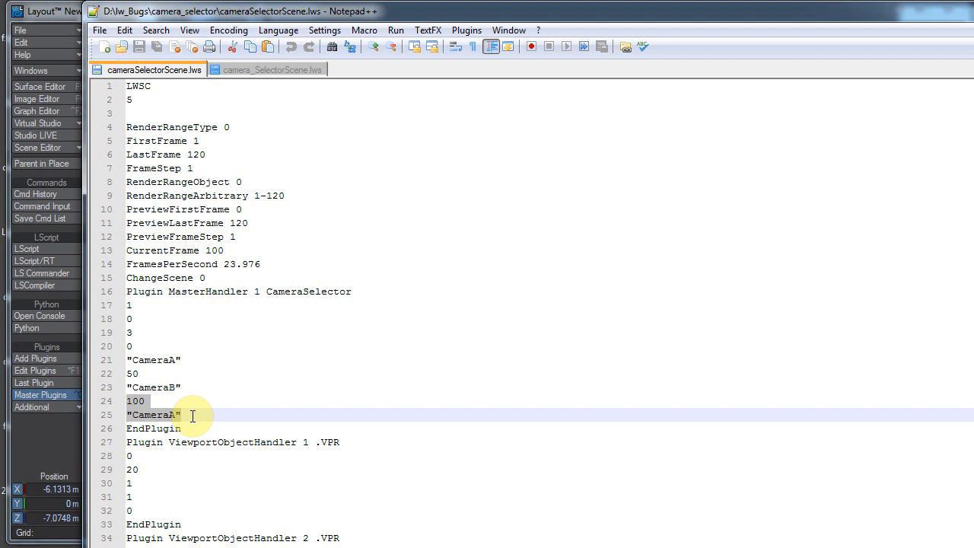
{"action": "mouse_move", "coordinate": [409, 403]}
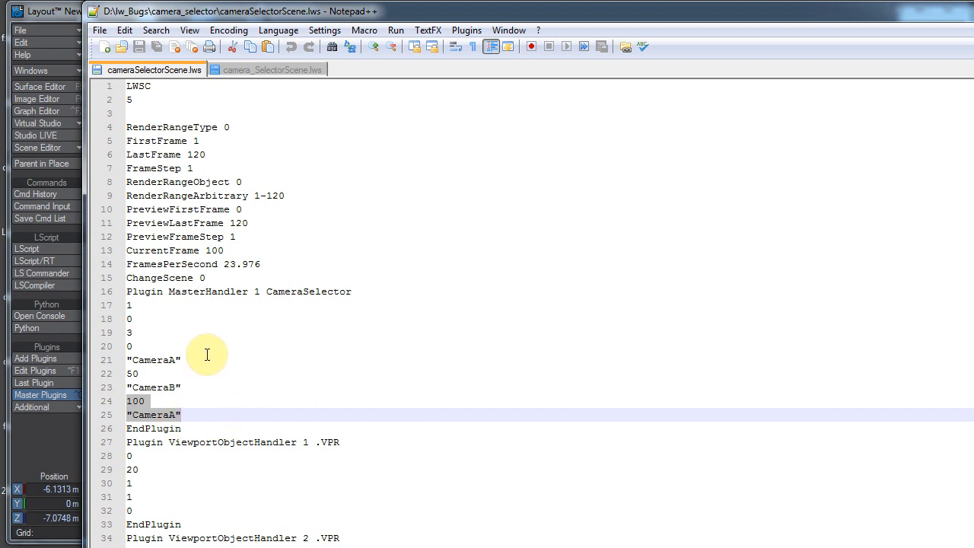
{"action": "mouse_move", "coordinate": [231, 347]}
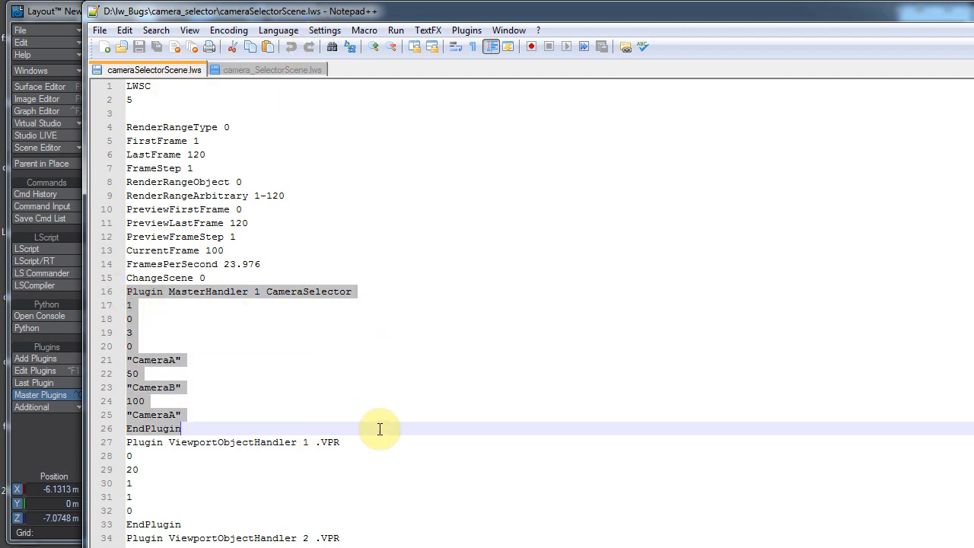
{"action": "mouse_move", "coordinate": [273, 70]}
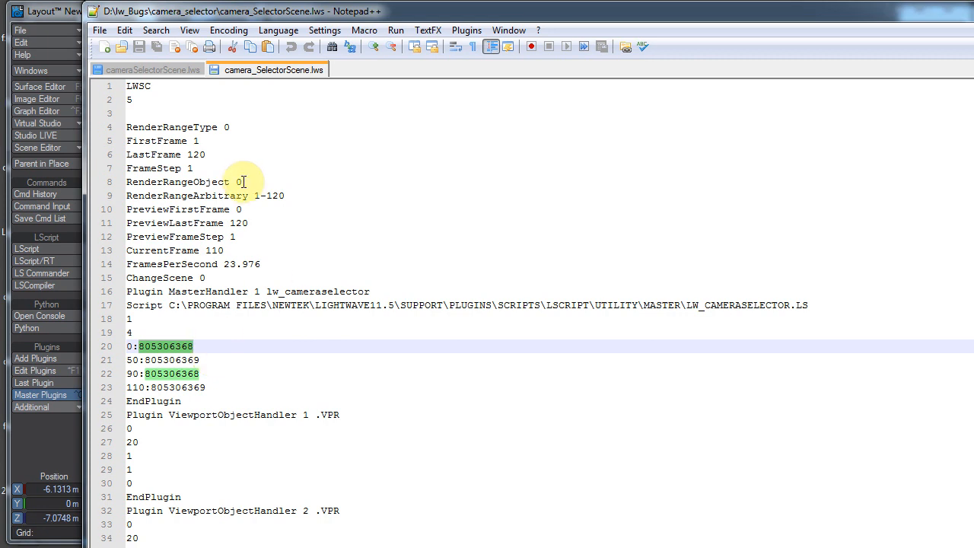
{"action": "mouse_move", "coordinate": [287, 107]}
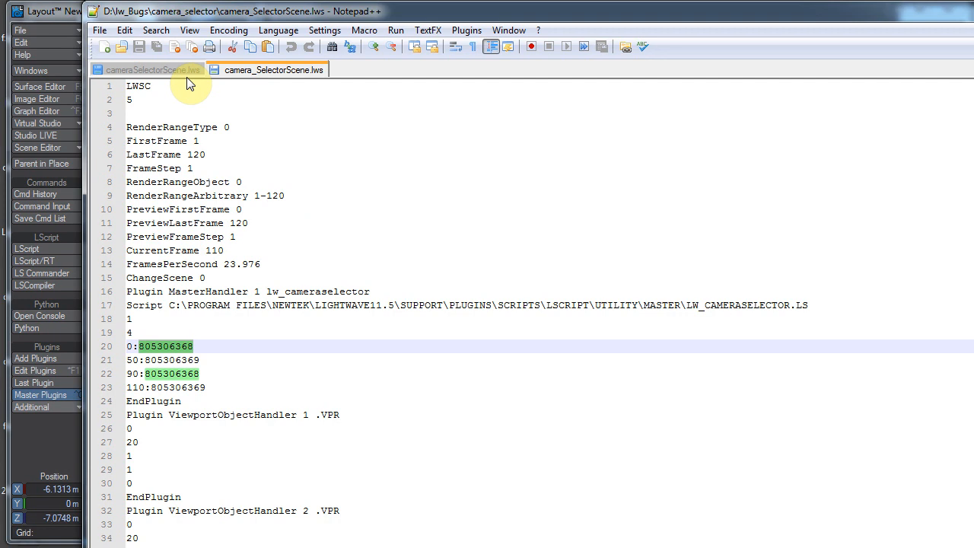
{"action": "mouse_move", "coordinate": [274, 70]}
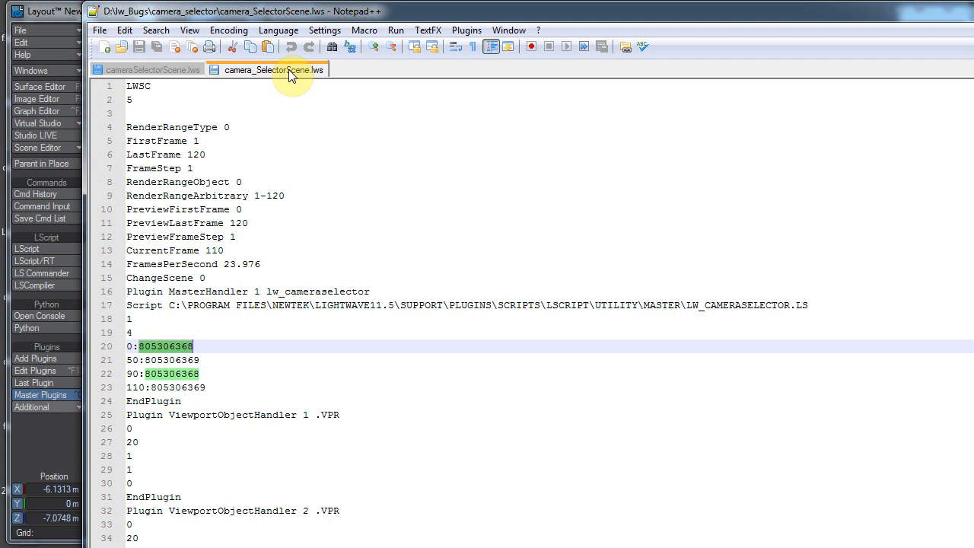
View cameraSelectorScene.lws for comparison, then return to camera_SelectorScene.lws with its lw_cameraselector keys
{"action": "left_click", "coordinate": [149, 70]}
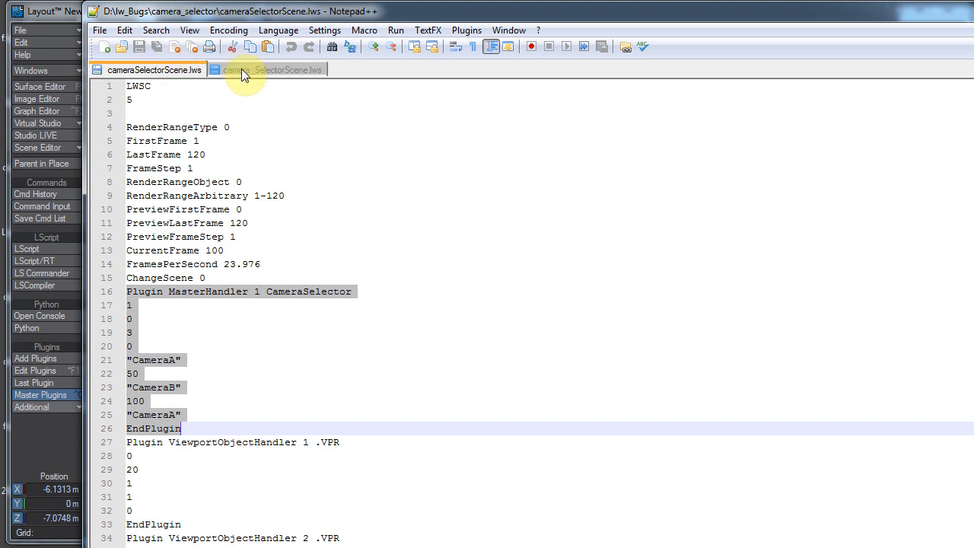
{"action": "left_click", "coordinate": [268, 70]}
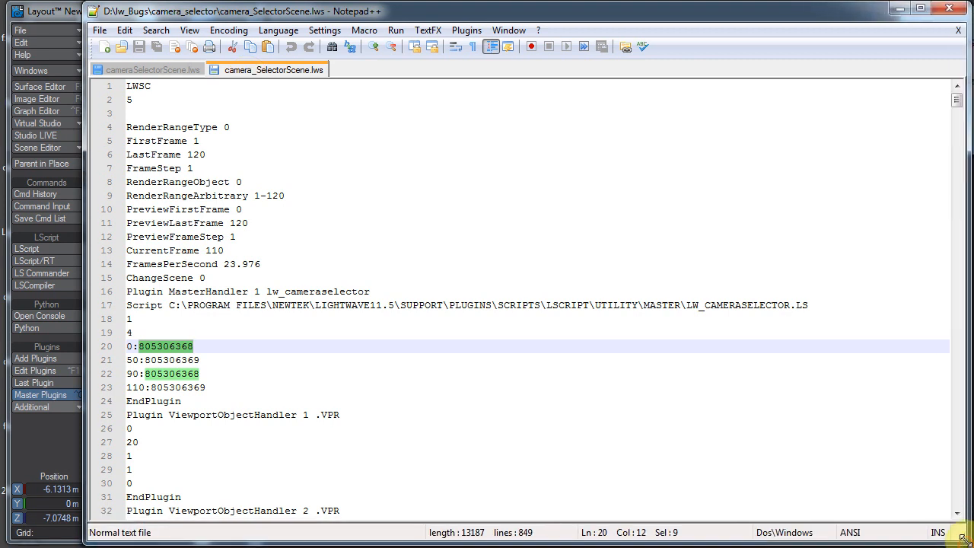
{"action": "mouse_move", "coordinate": [642, 7]}
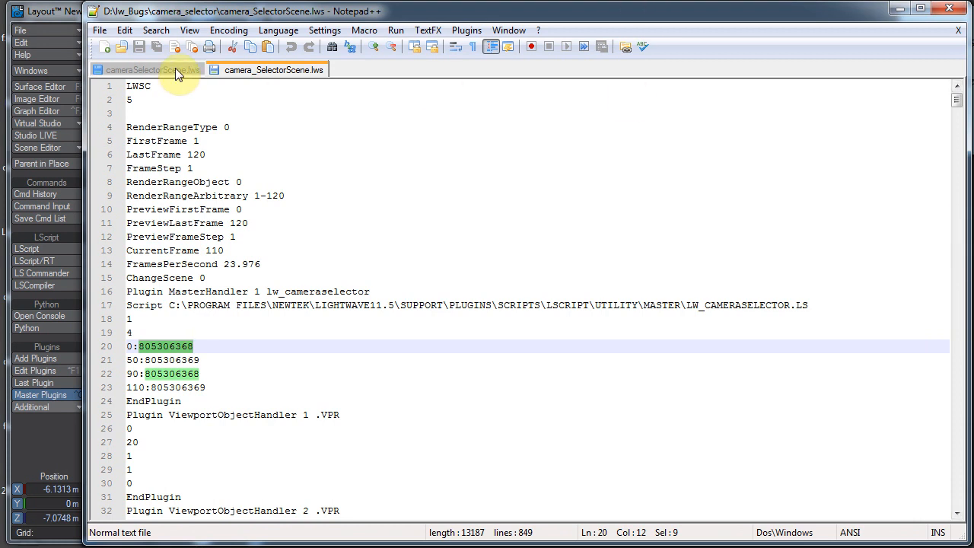
{"action": "mouse_move", "coordinate": [602, 7]}
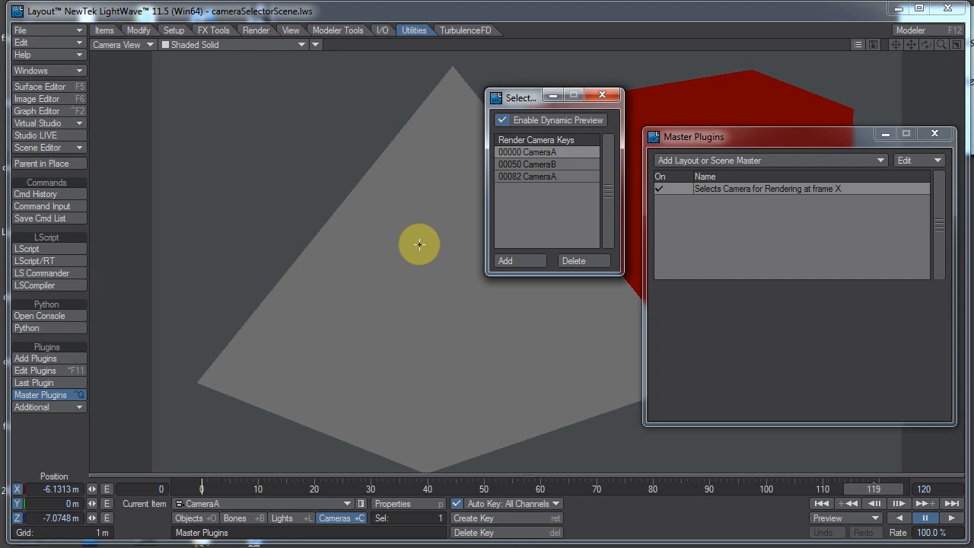
Move the camera key panel to the lower left and lower the Master Plugins window slightly
{"action": "left_click_drag", "start_coordinate": [518, 97], "coordinate": [64, 256]}
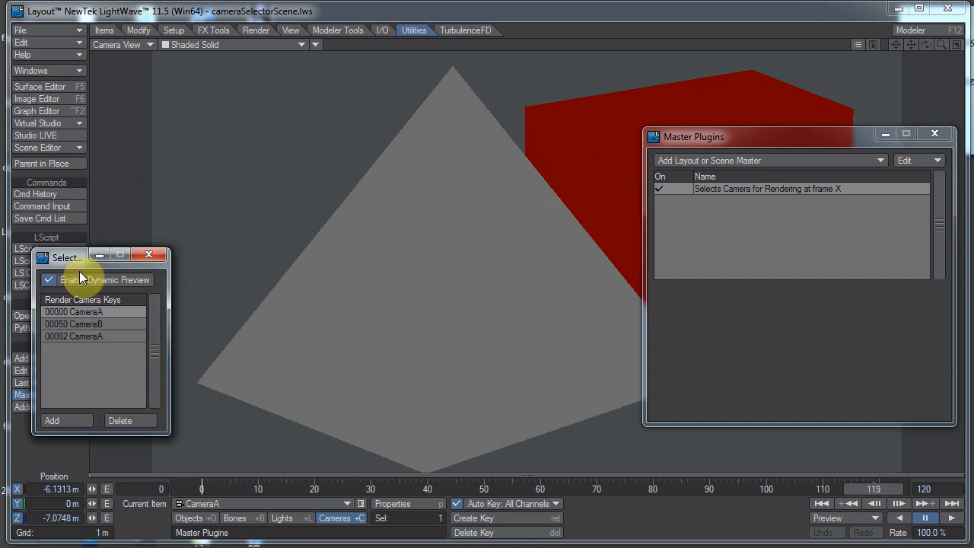
{"action": "left_click_drag", "start_coordinate": [59, 256], "coordinate": [125, 295]}
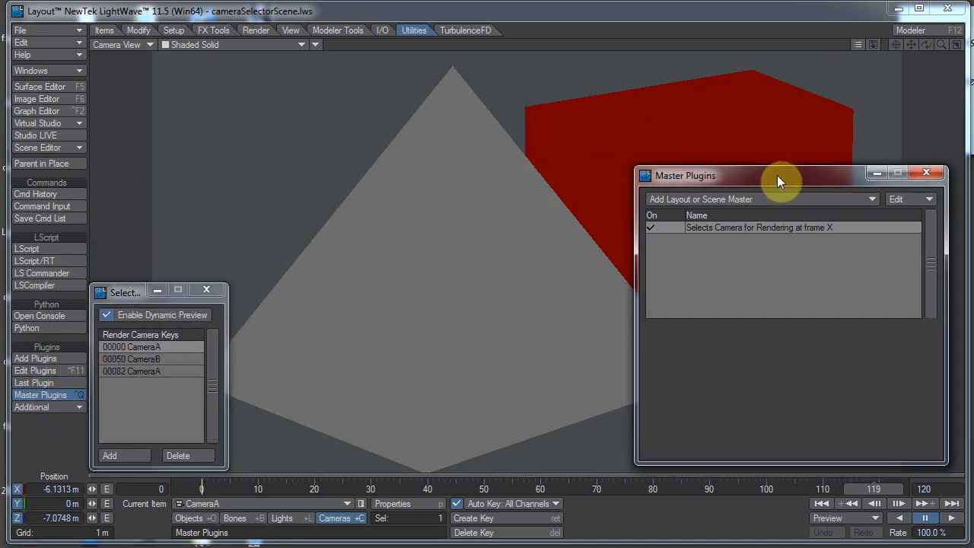
{"action": "left_click_drag", "start_coordinate": [779, 177], "coordinate": [804, 179]}
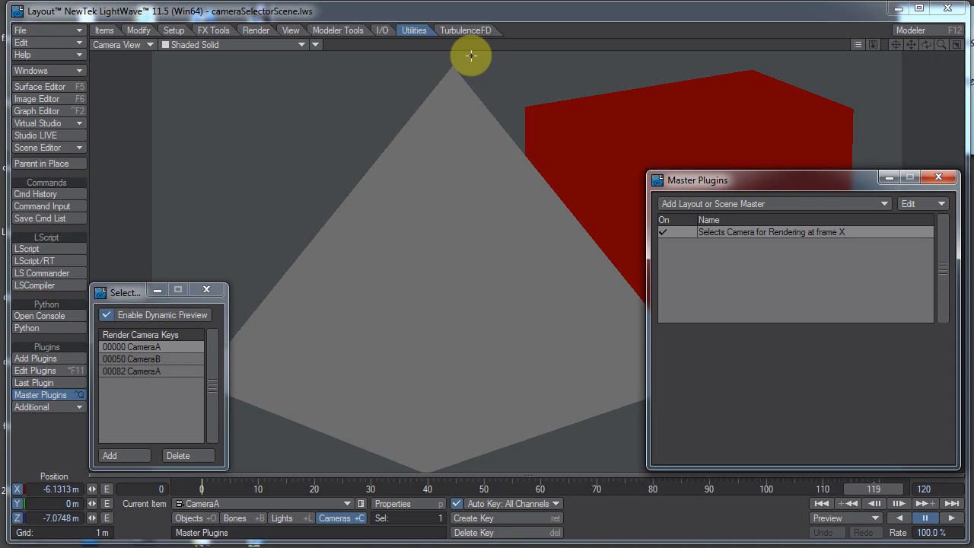